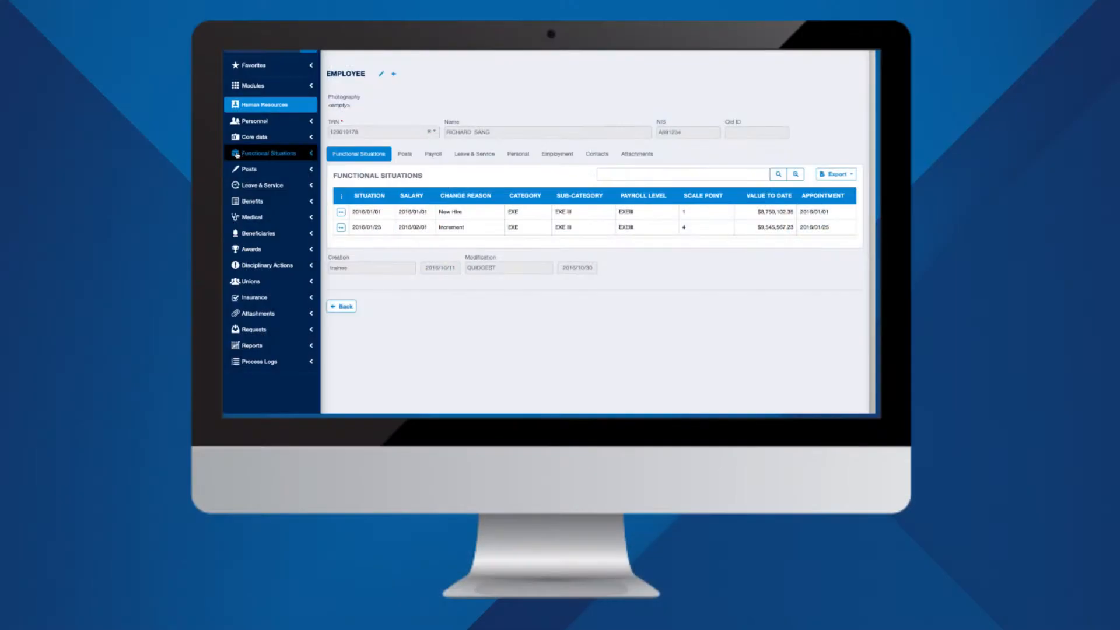
mouse_move(270, 185)
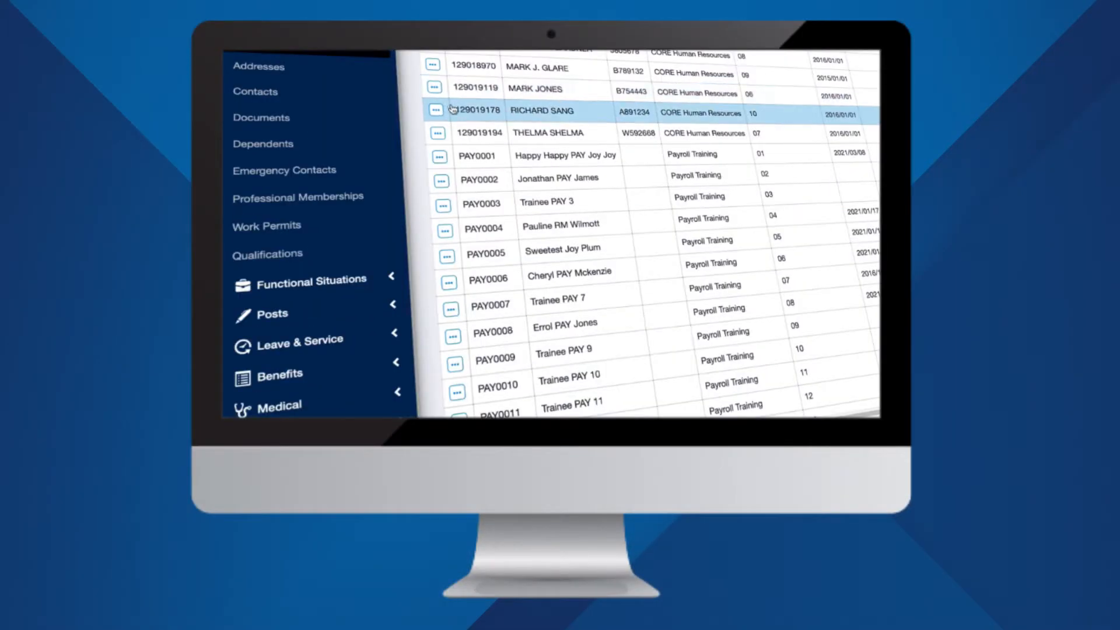
View the full record of the job post 10 employee via its row actions menu.
left_click(434, 111)
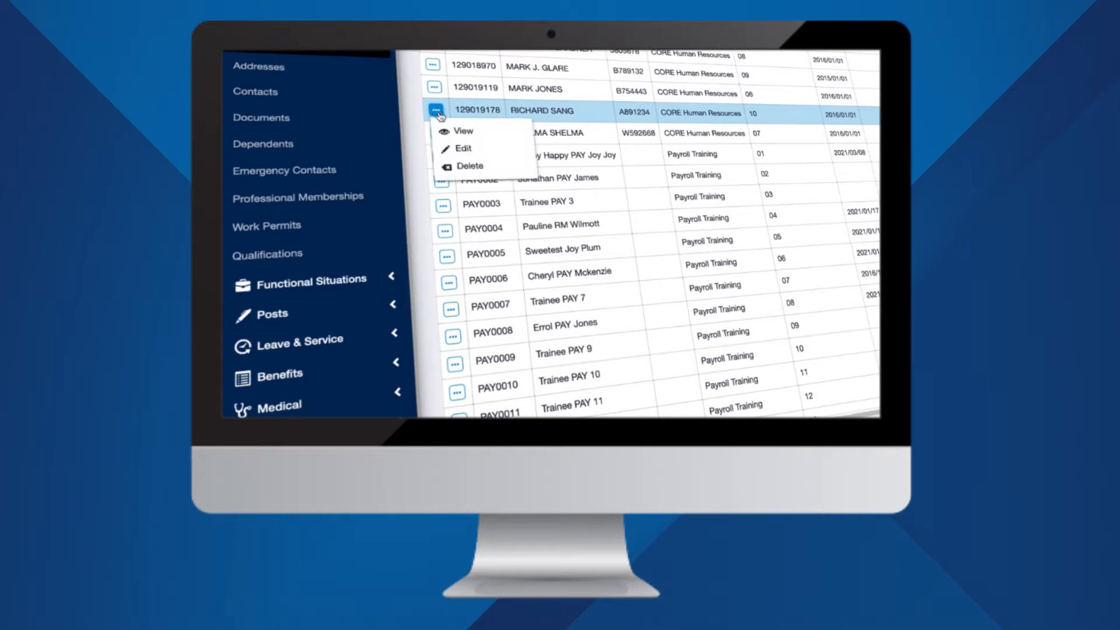
mouse_move(465, 132)
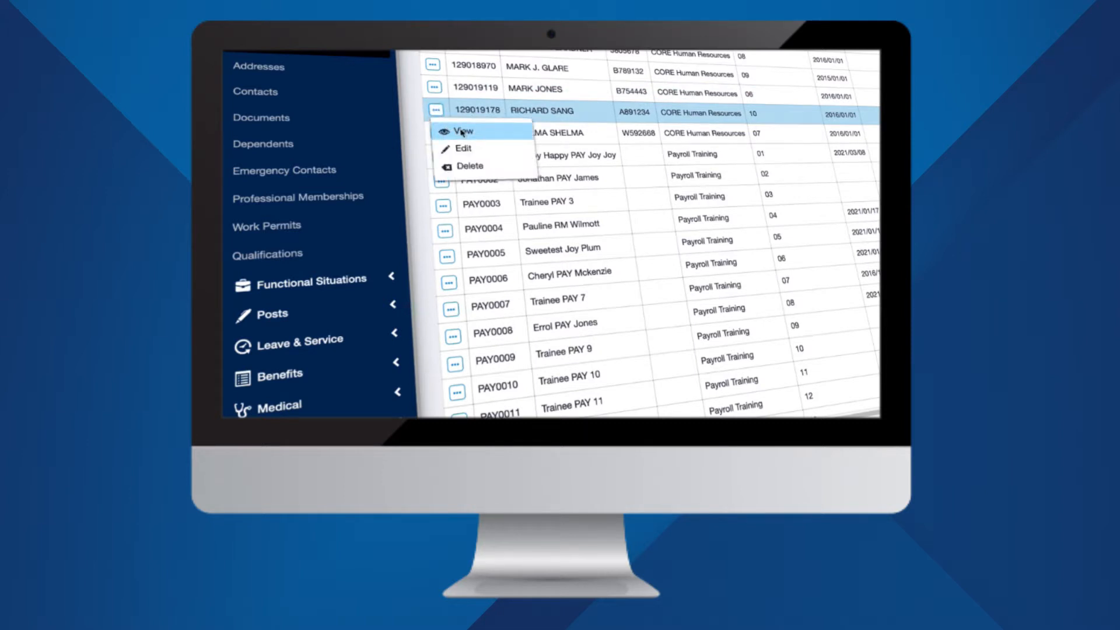
left_click(463, 132)
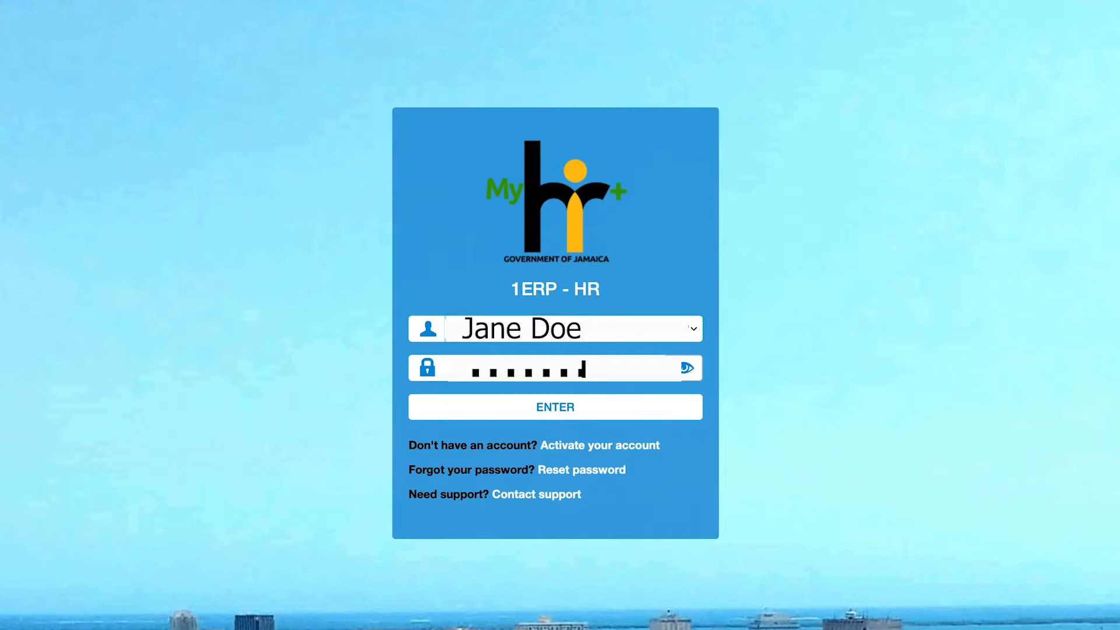
Sign in to MyHR+ and open the second matching employee's record from the filtered list.
left_click(555, 406)
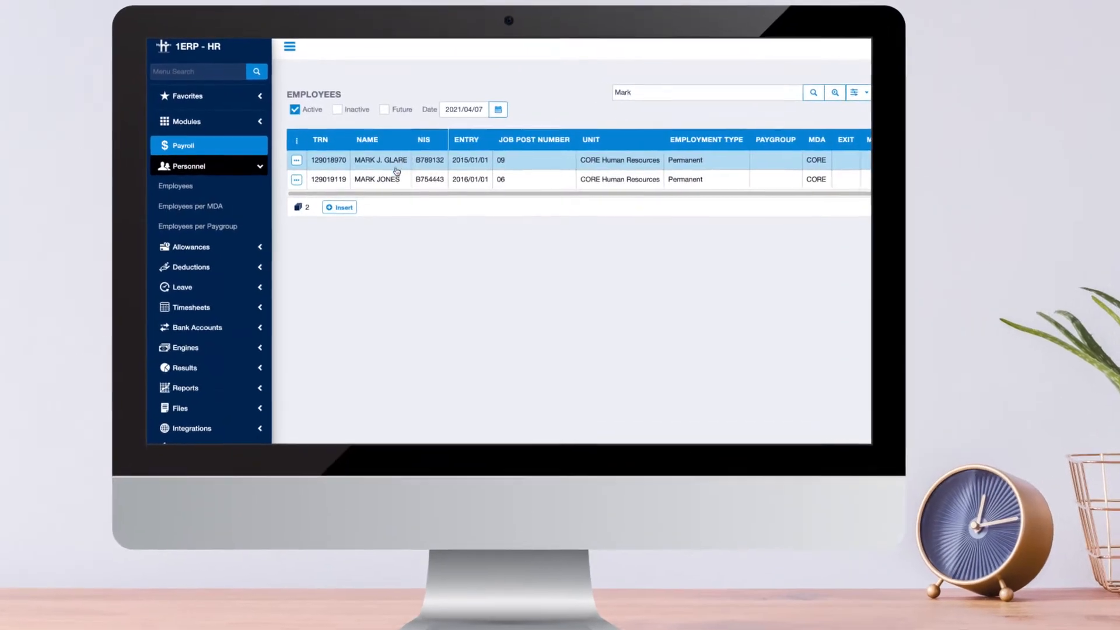
left_click(377, 179)
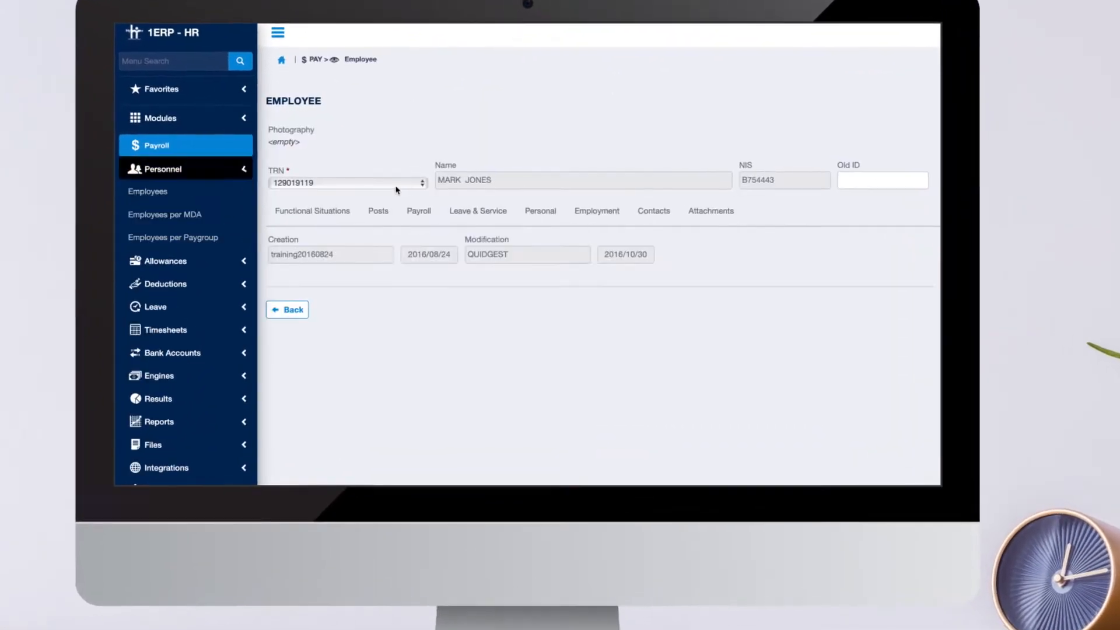
left_click(312, 210)
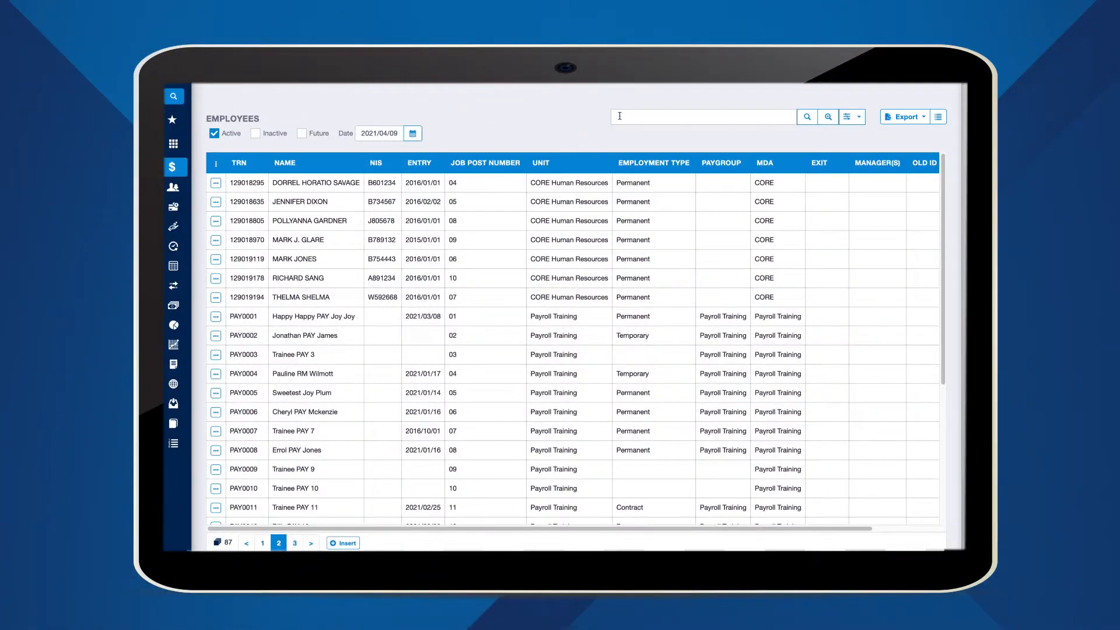
Search the Employees list for 'Thelma' by name, then scroll the grid back left.
type("T")
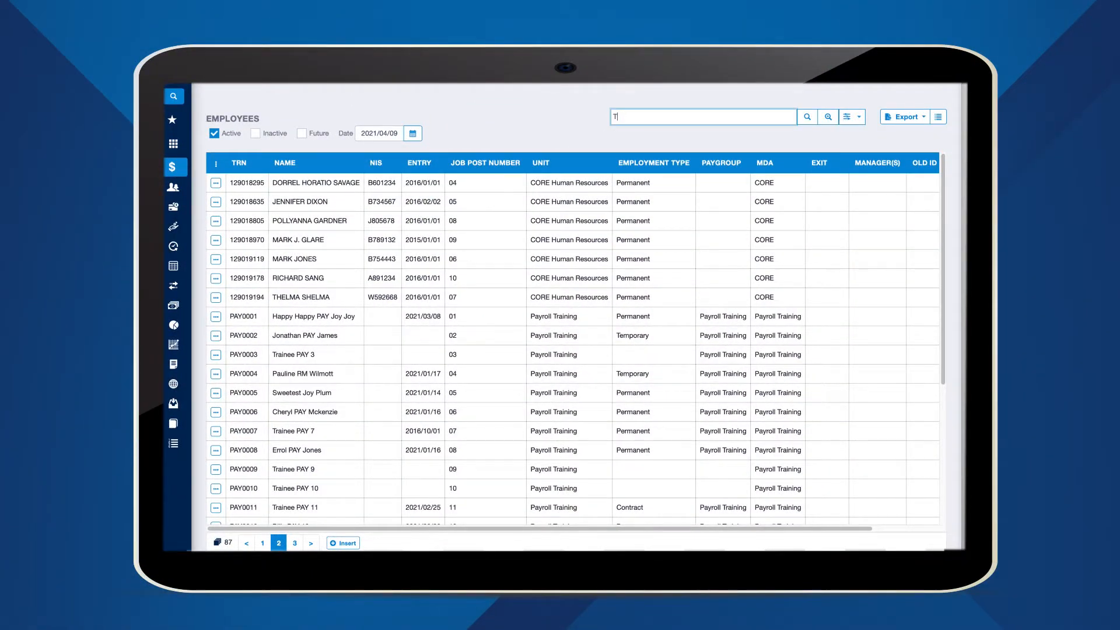
type("helma Shel")
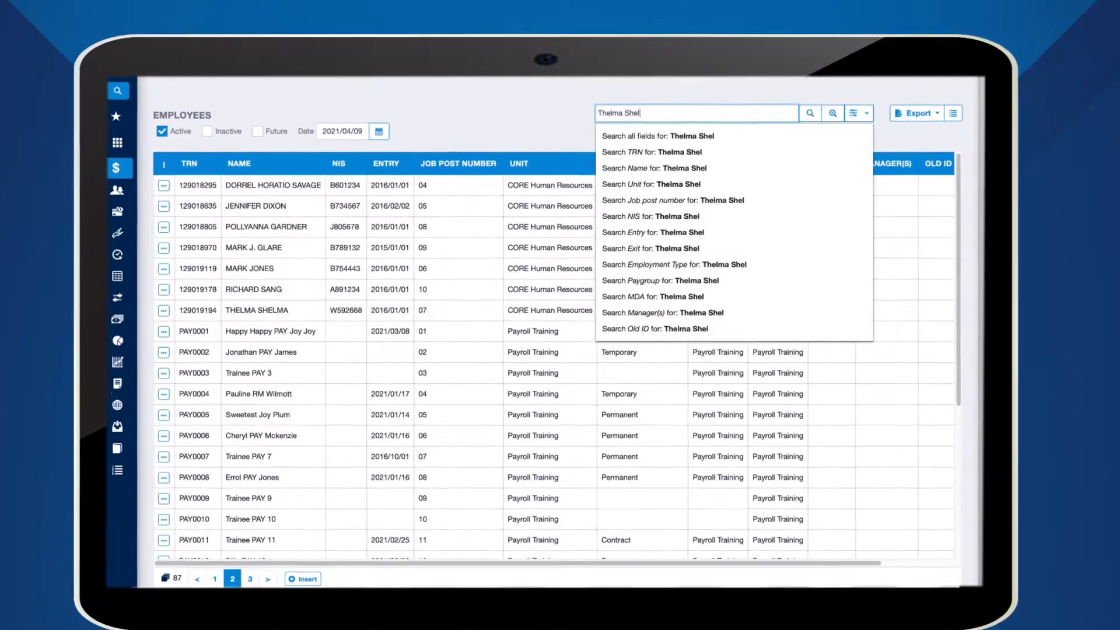
type("ma")
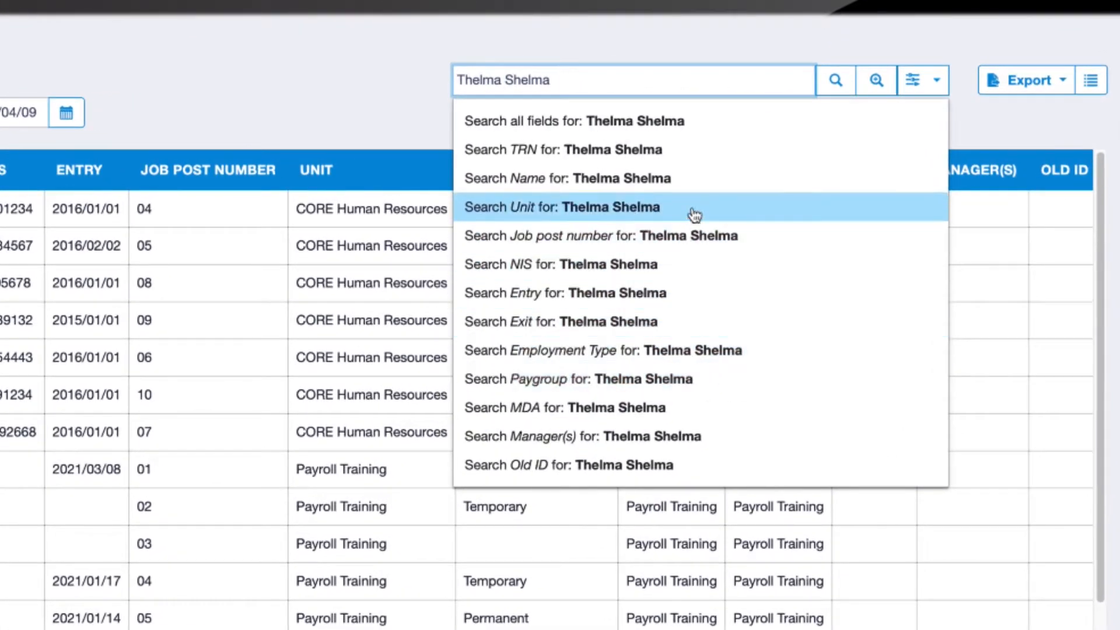
mouse_move(833, 80)
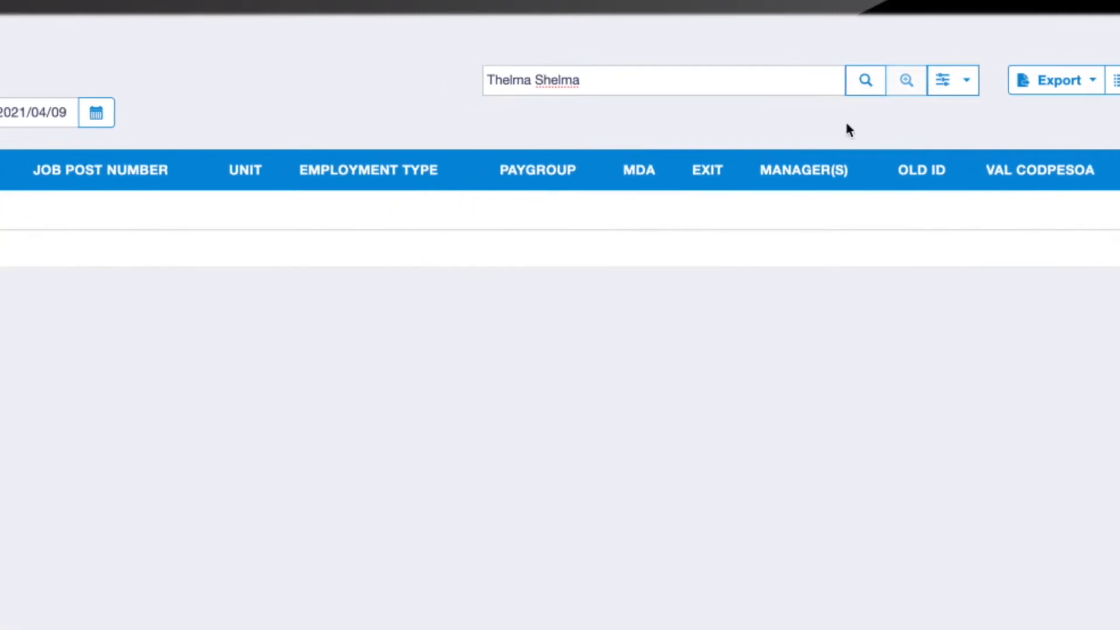
scroll("left", 3)
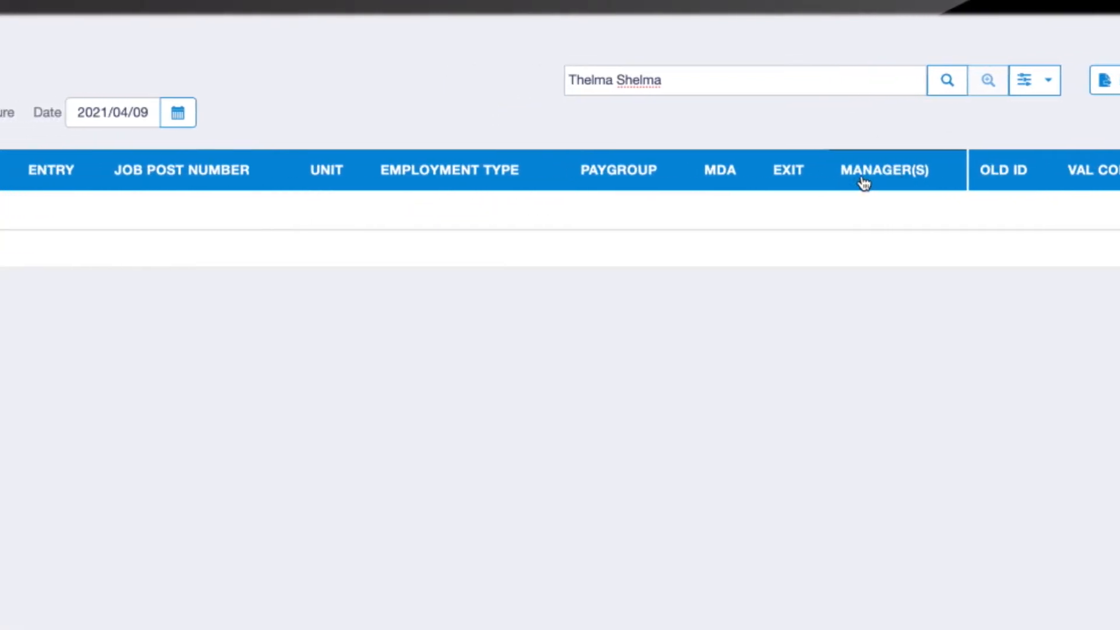
scroll("left", 3)
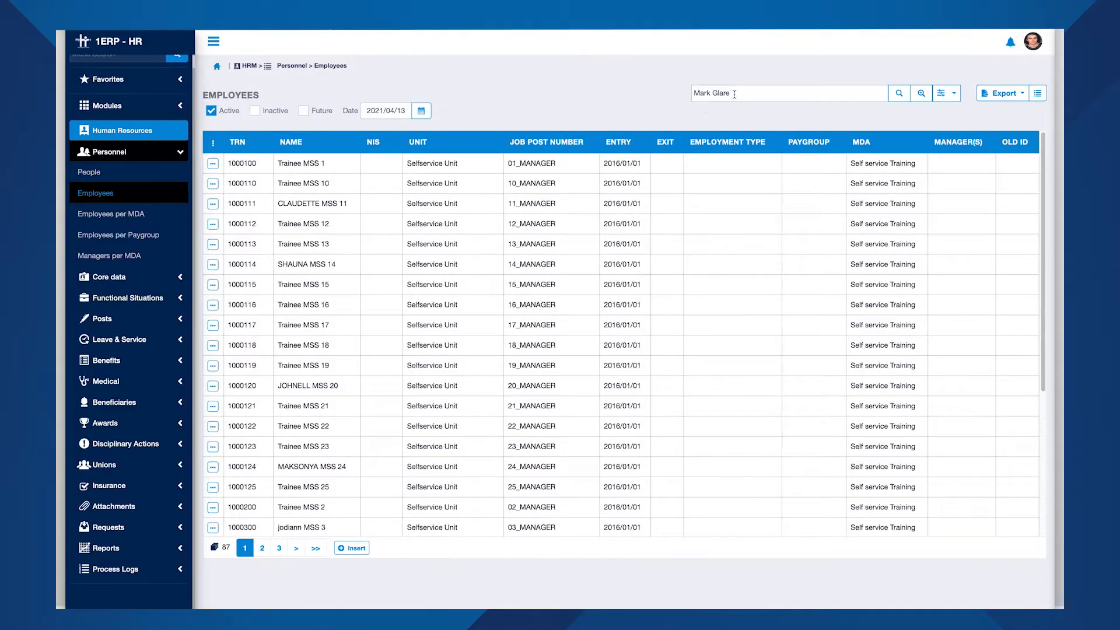
mouse_move(925, 112)
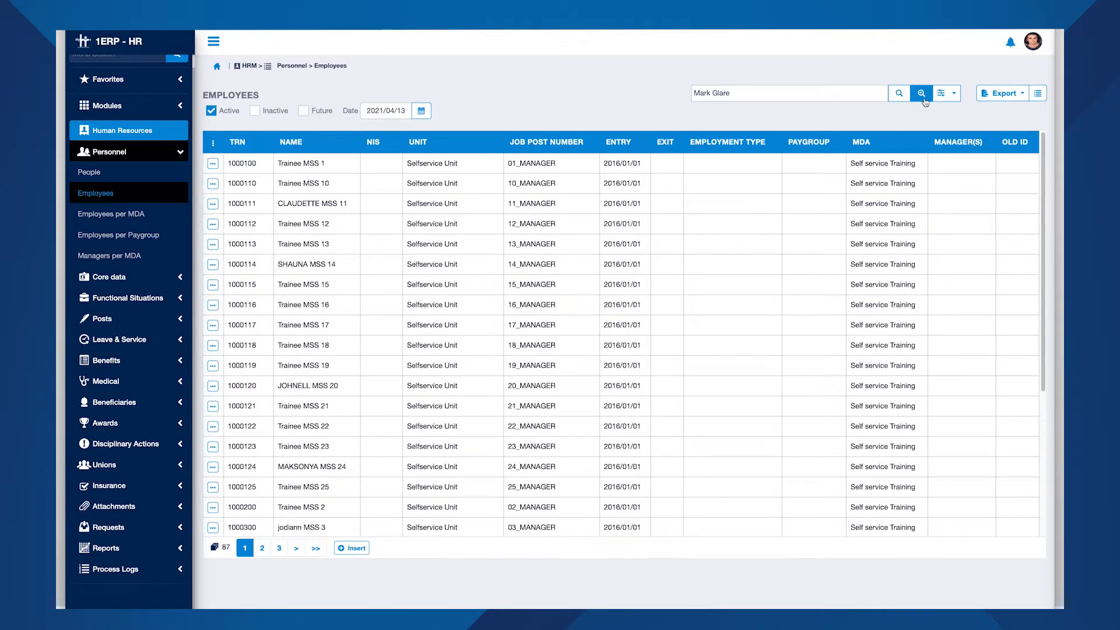
Show the advanced per-column employee filters and scroll right through unit, job post, dates and employment type.
left_click(922, 93)
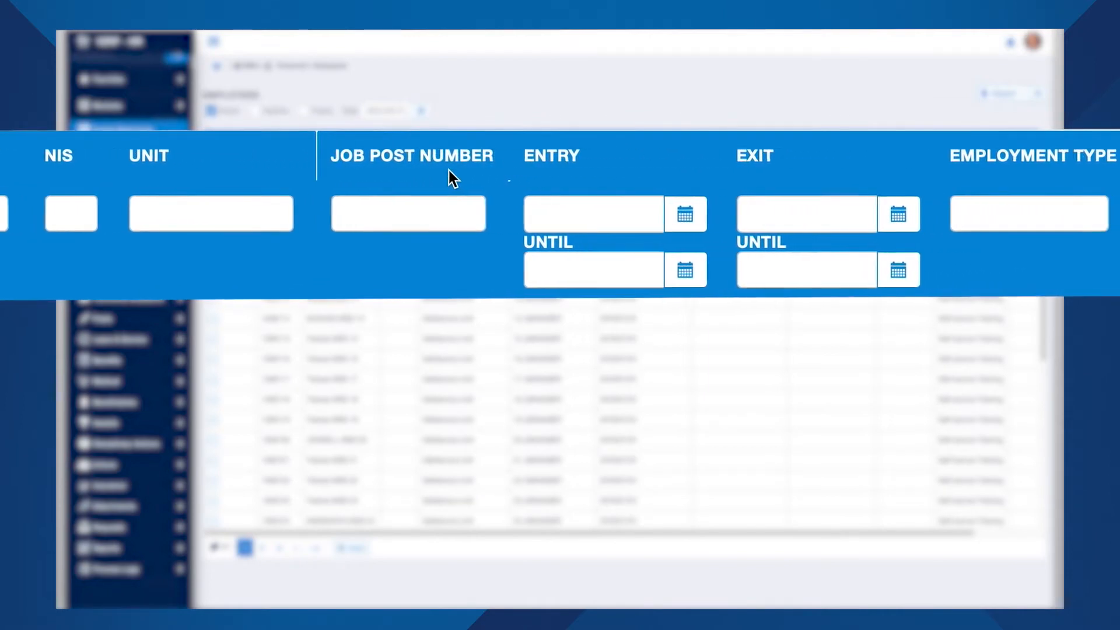
scroll("right", 3)
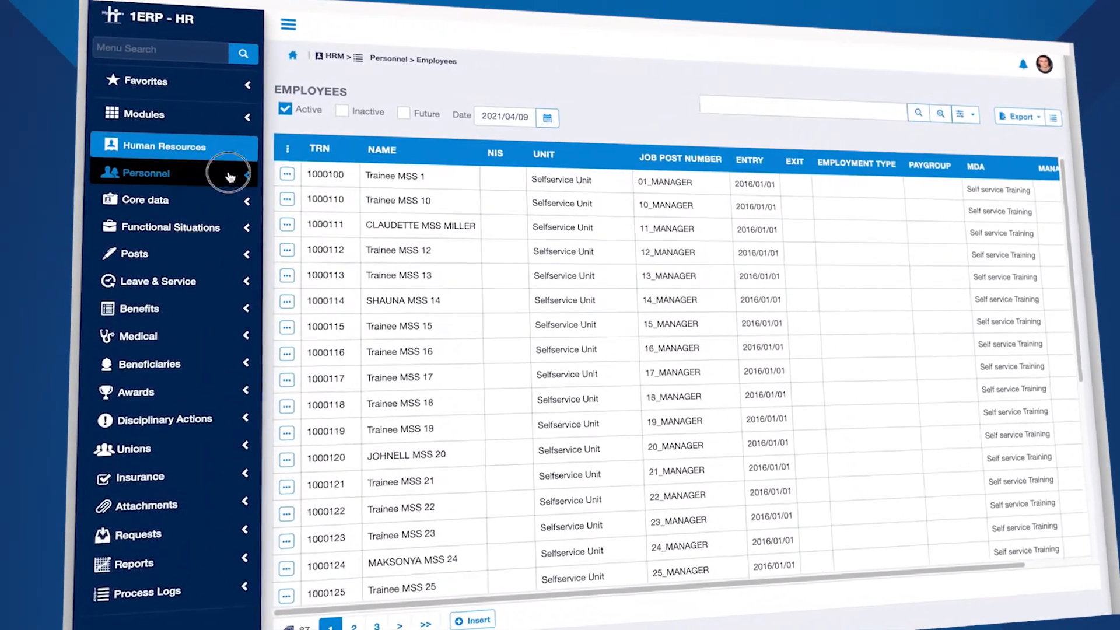
Expand Personnel navigation and bring up View/Edit/Delete actions on the TRN 1000111 employee row.
left_click(145, 172)
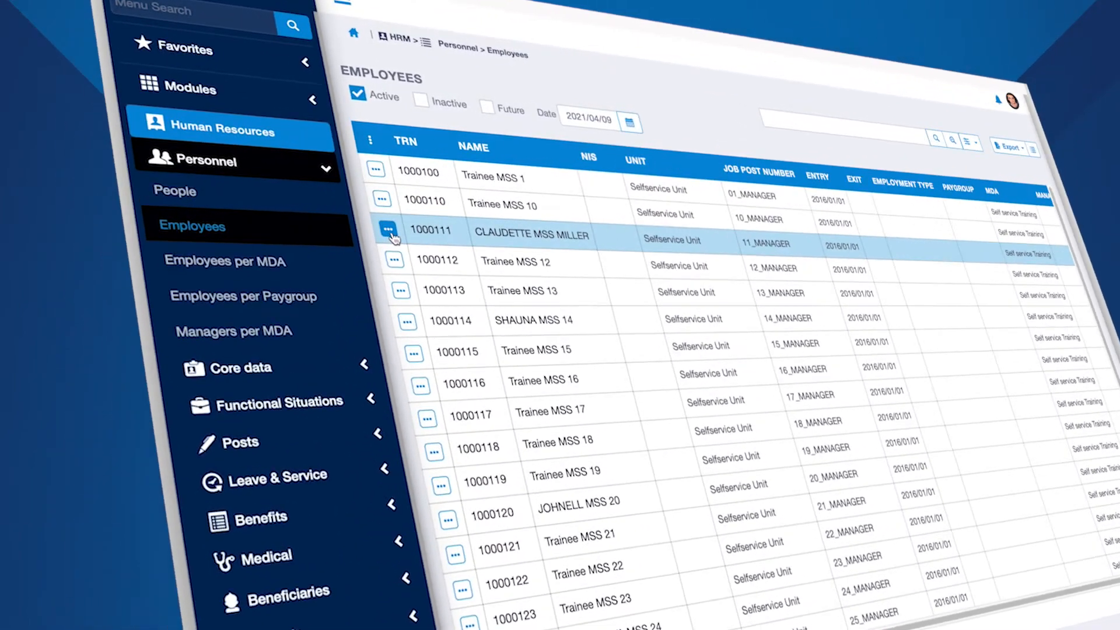
left_click(388, 228)
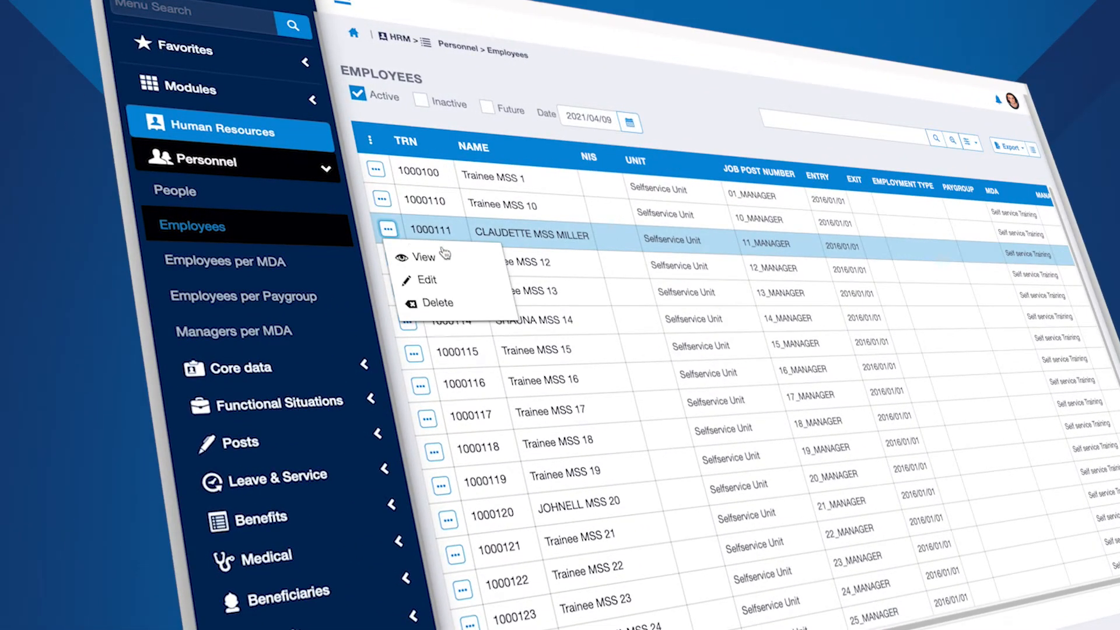
mouse_move(438, 302)
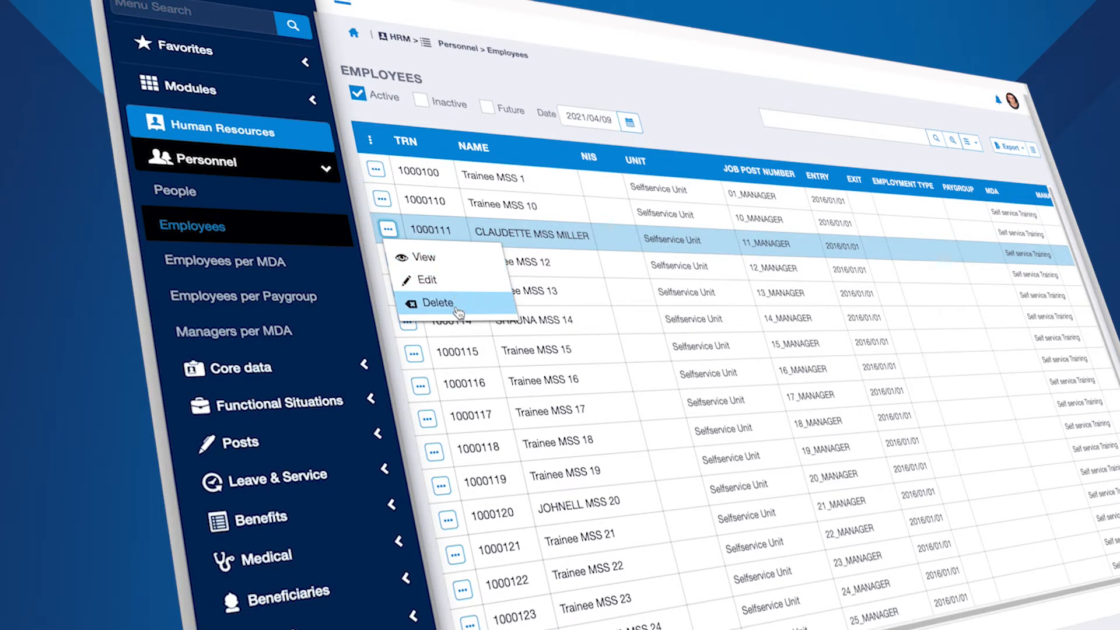
mouse_move(427, 257)
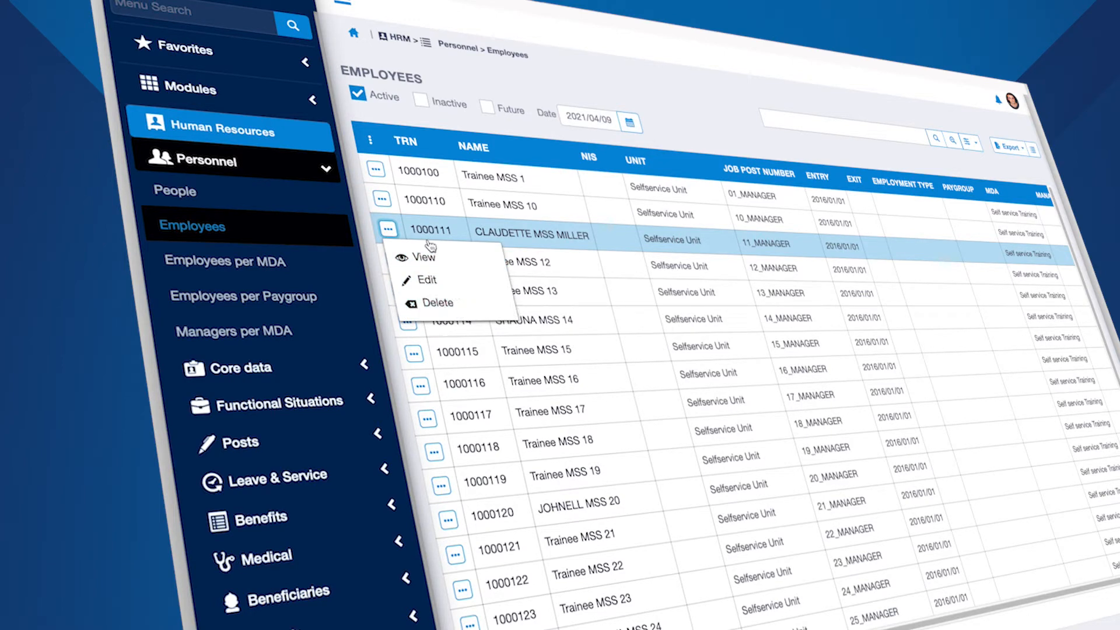
mouse_move(390, 230)
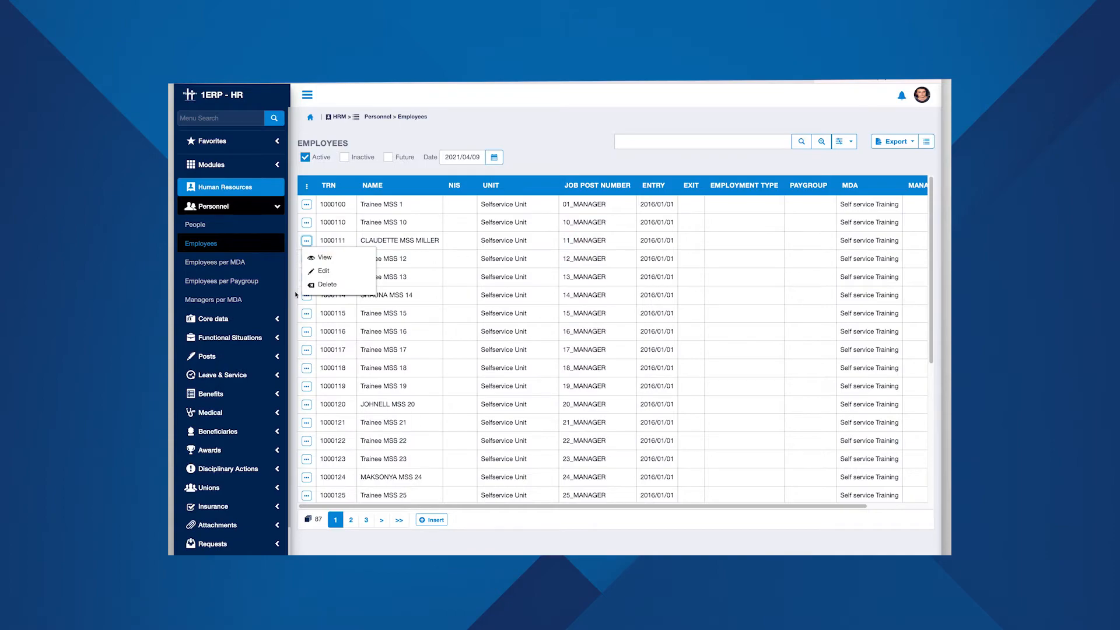
left_click(200, 224)
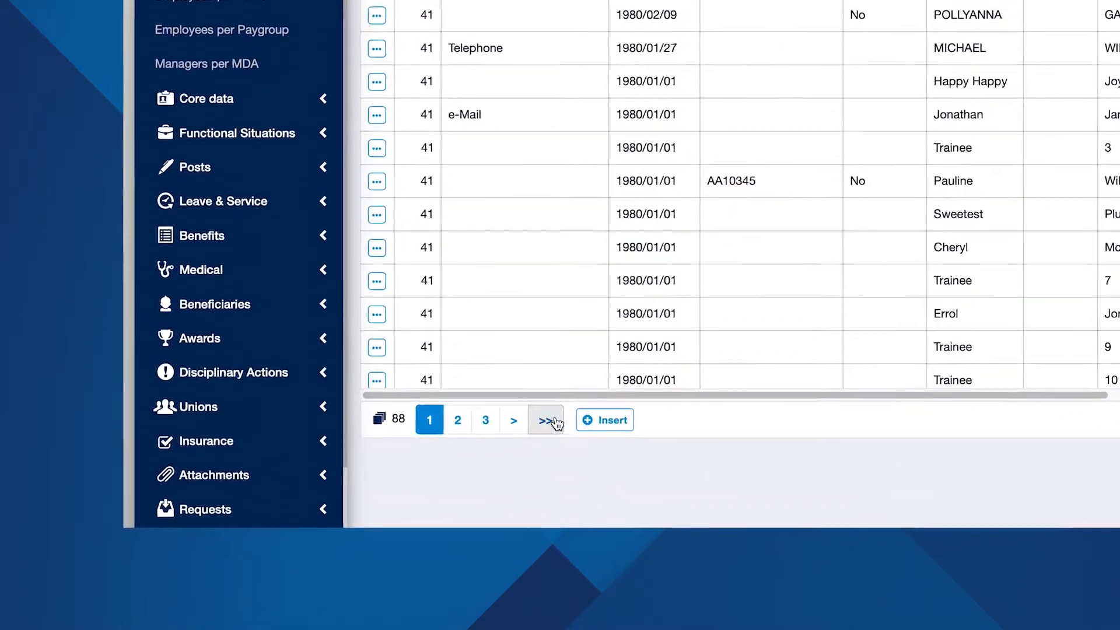
Insert a new person 'Jane' with NIS 65392 and marital status Single.
left_click(604, 418)
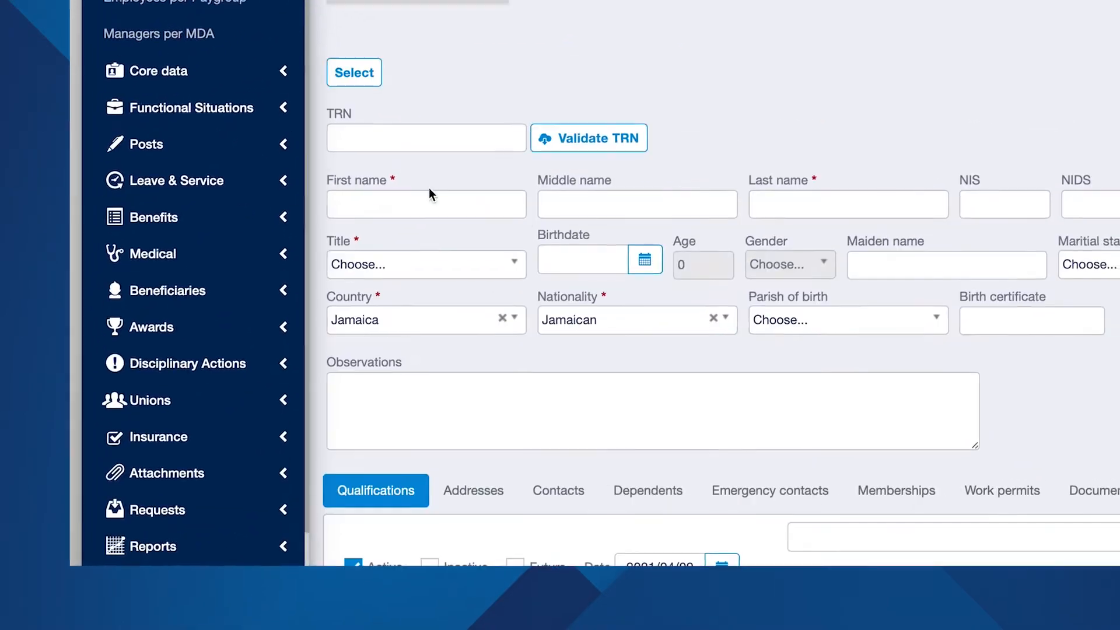
type("Ja")
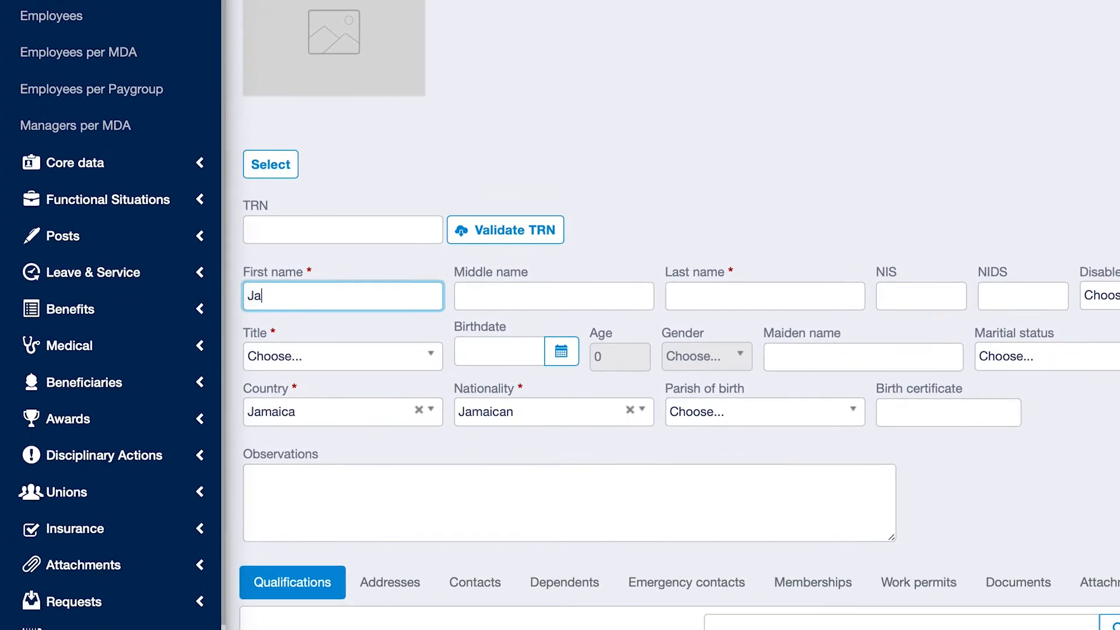
type("ne")
left_click(922, 296)
type("B")
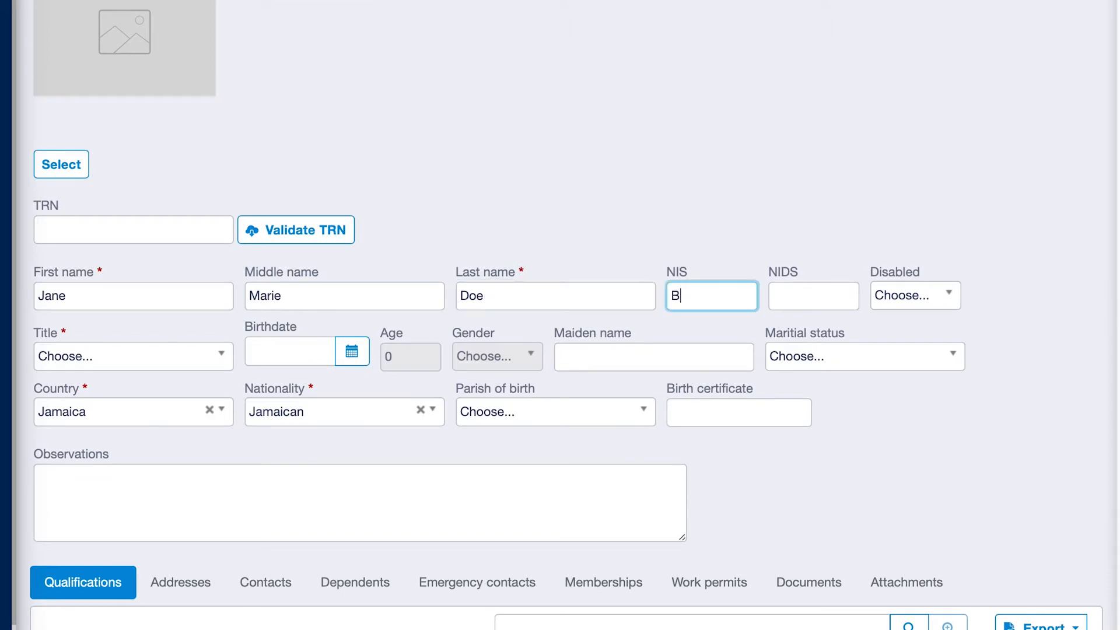
type("65392")
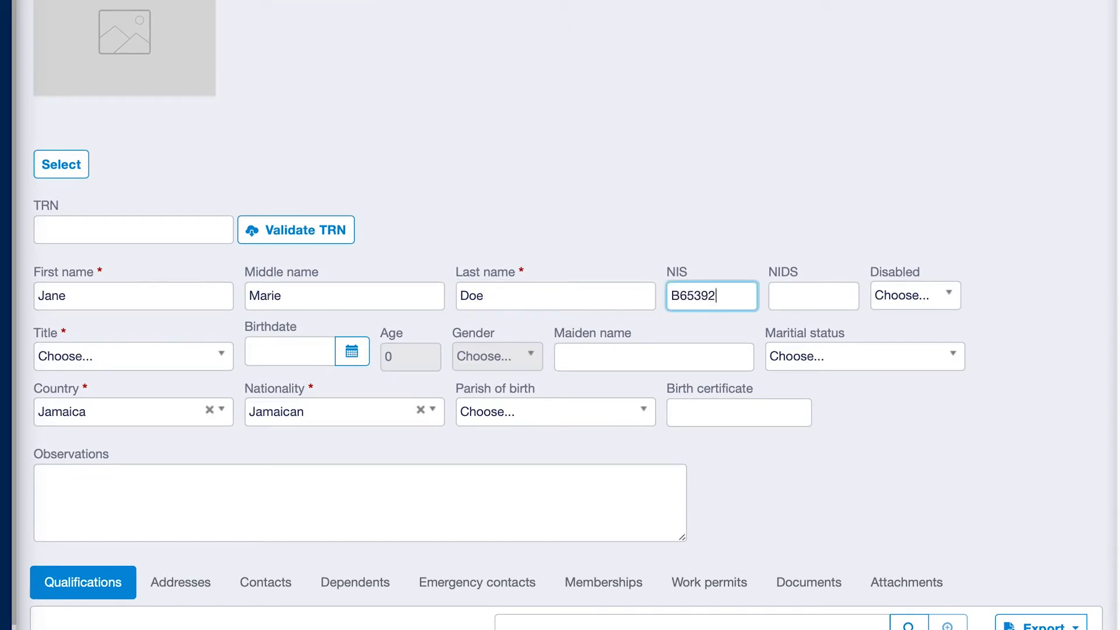
left_click(857, 357)
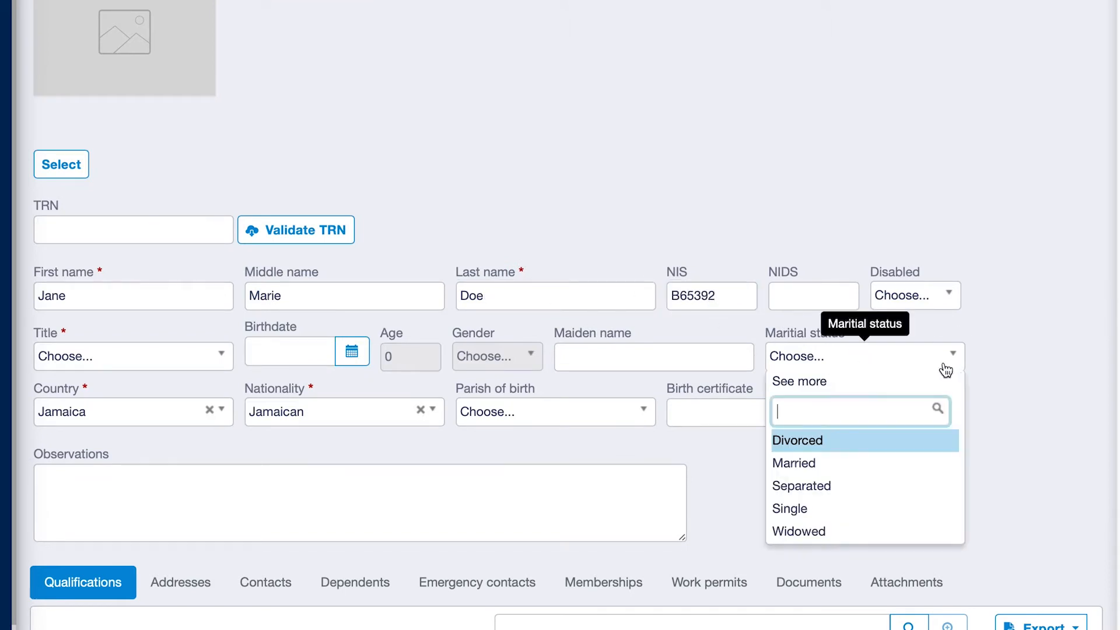
left_click(789, 507)
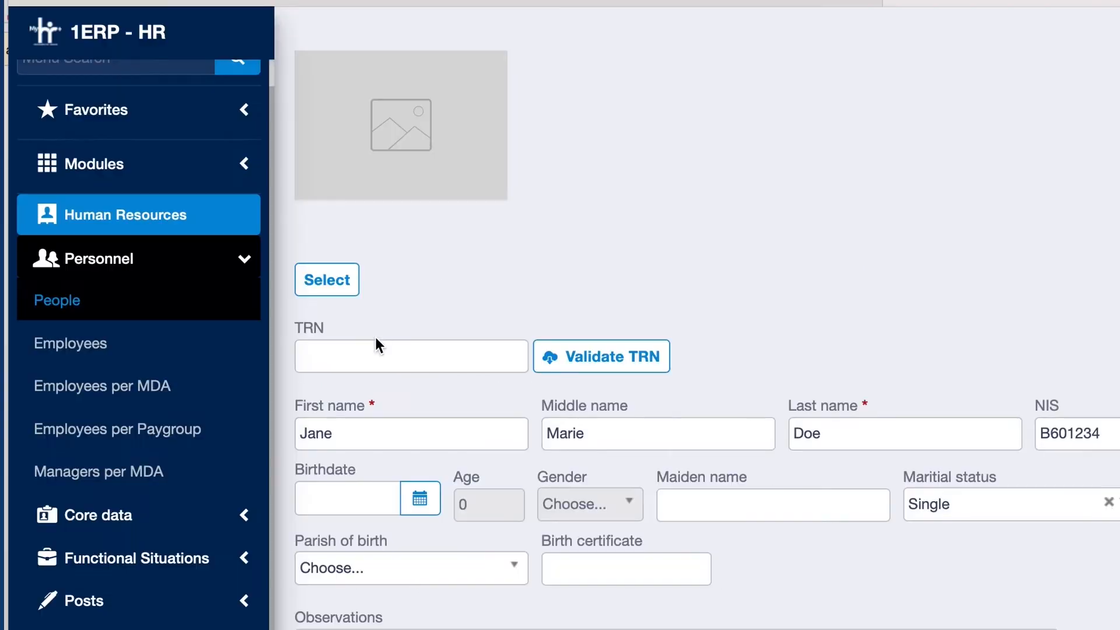
mouse_move(378, 330)
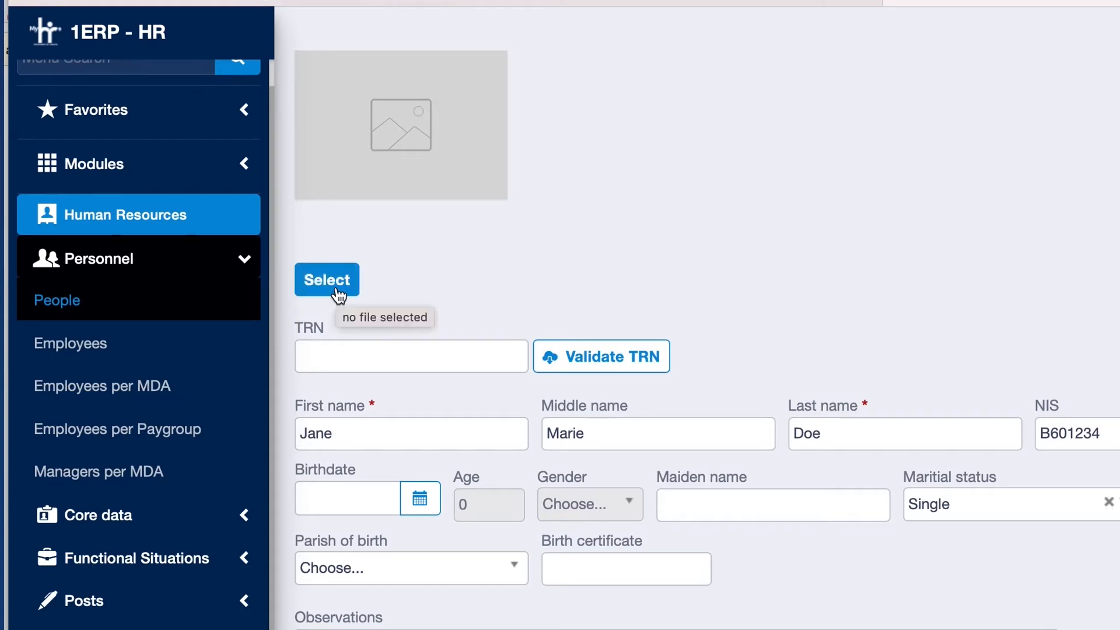
Select the portrait image from the Desktop and upload it as the person's photo.
left_click(327, 279)
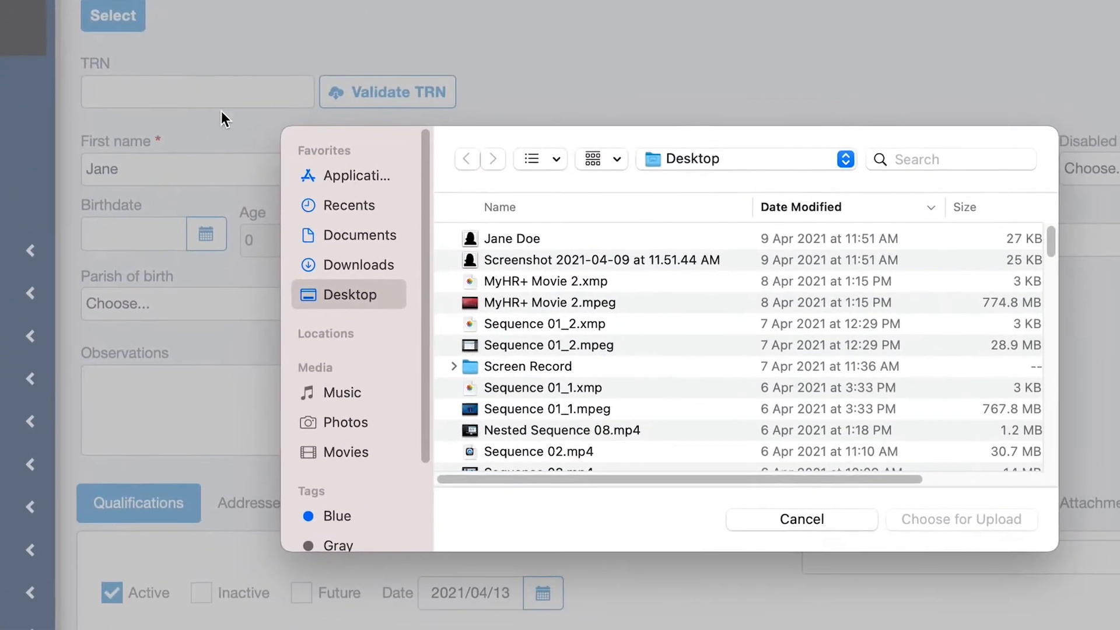
left_click(511, 238)
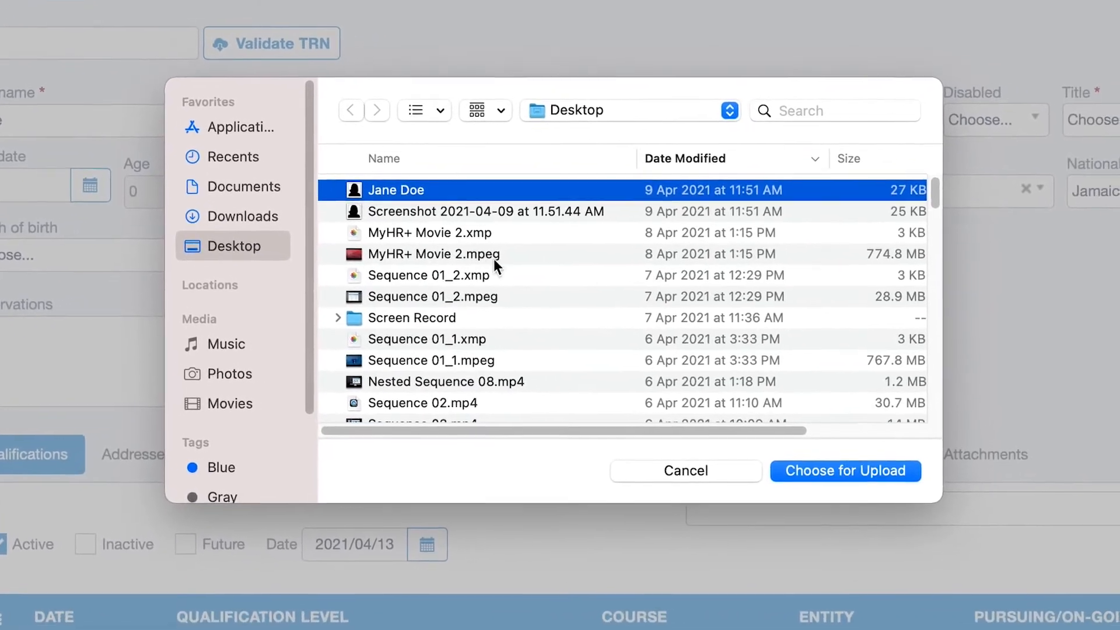
left_click(845, 470)
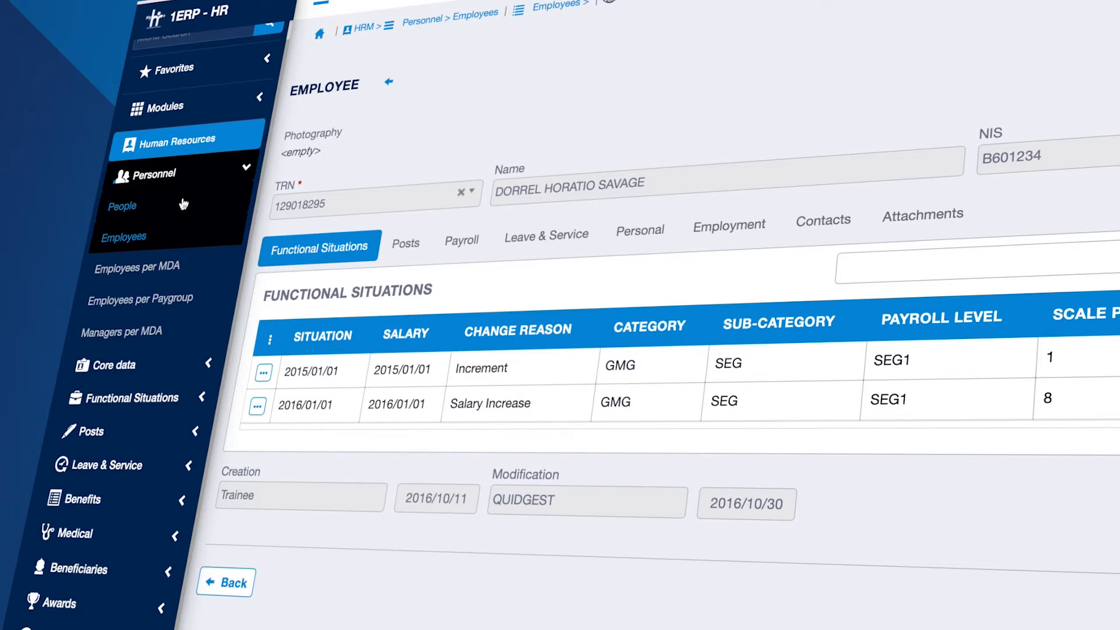
mouse_move(179, 237)
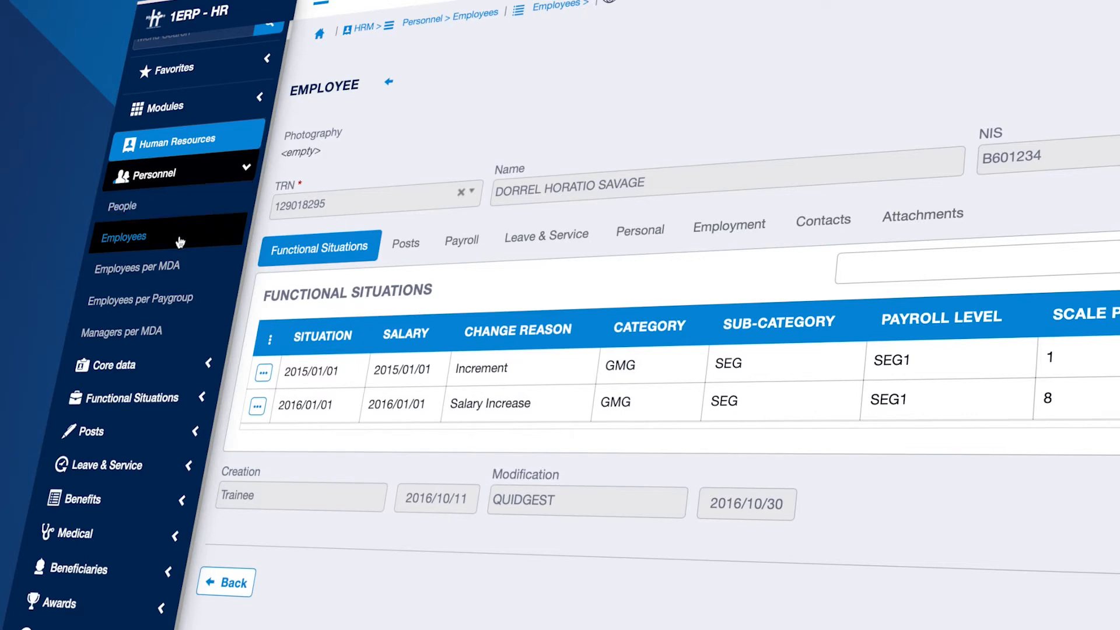
mouse_move(203, 237)
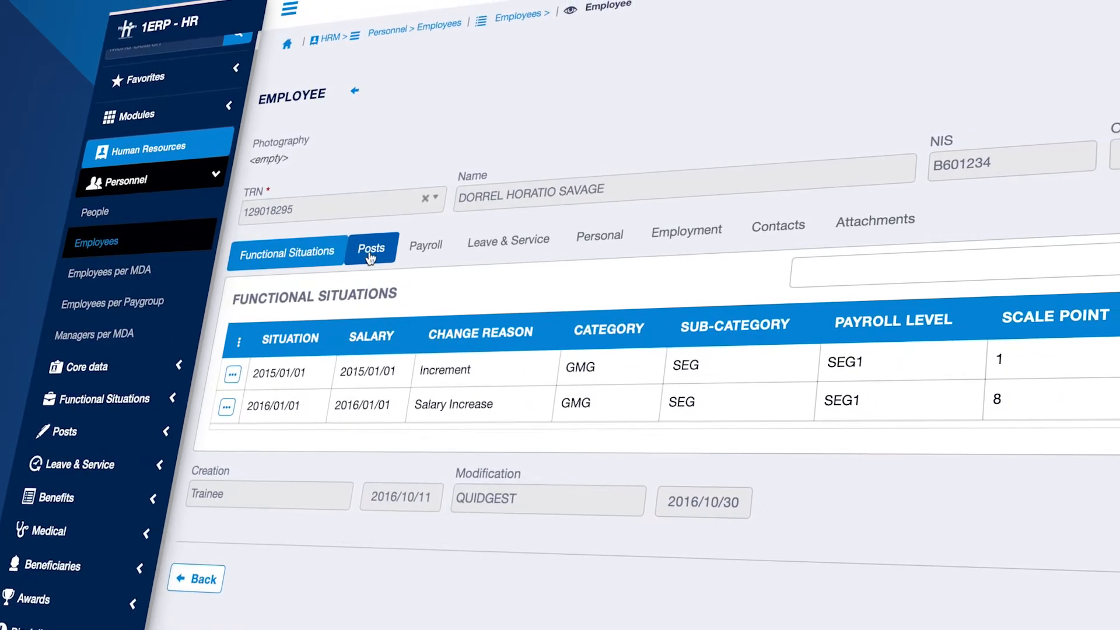
Review the employee's Posts, Personal and Contacts tabs, then search the Name field for 'Sang'.
left_click(402, 249)
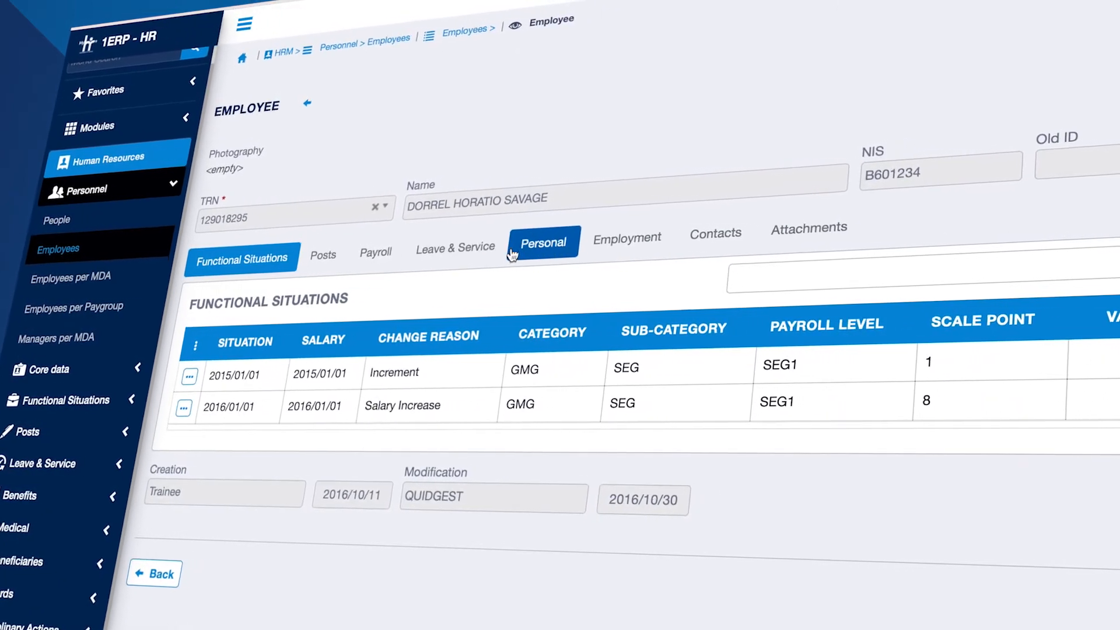
left_click(664, 238)
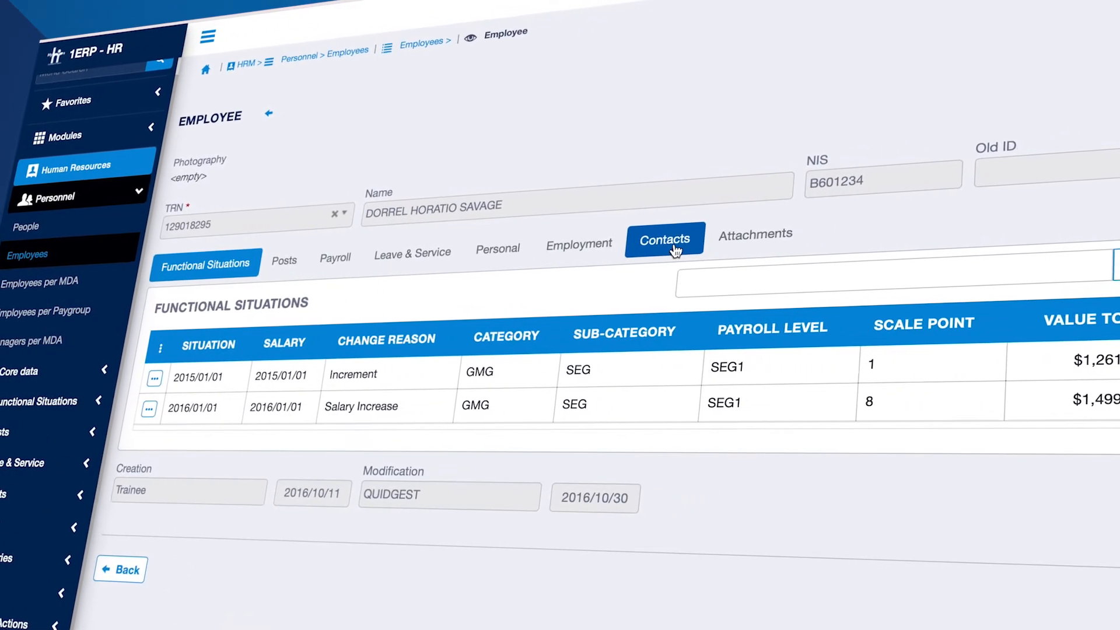
left_click(750, 234)
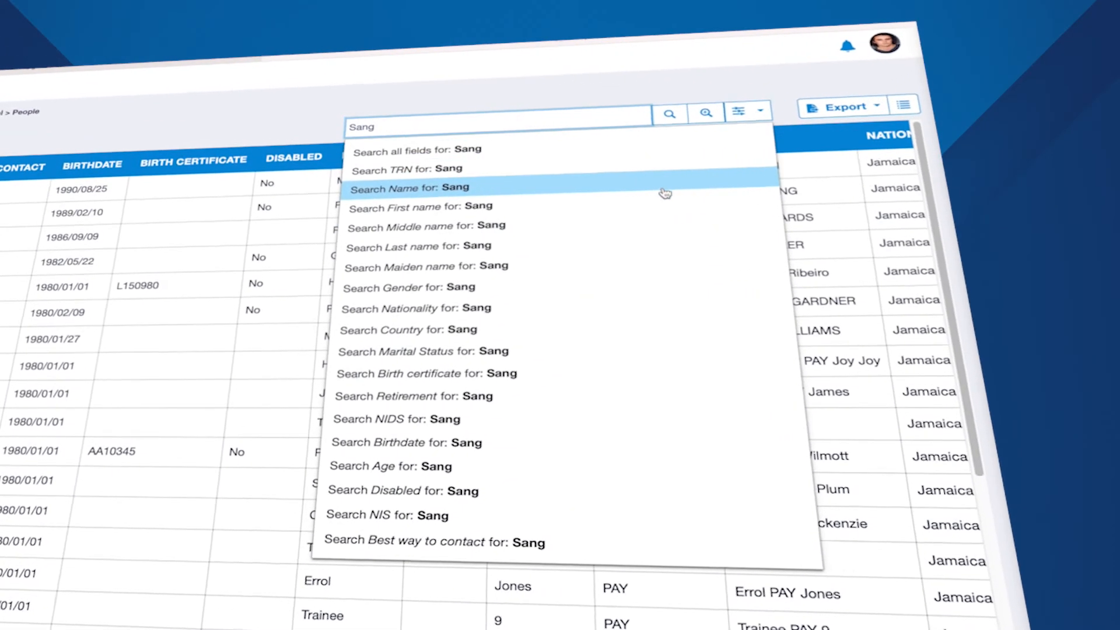
left_click(737, 111)
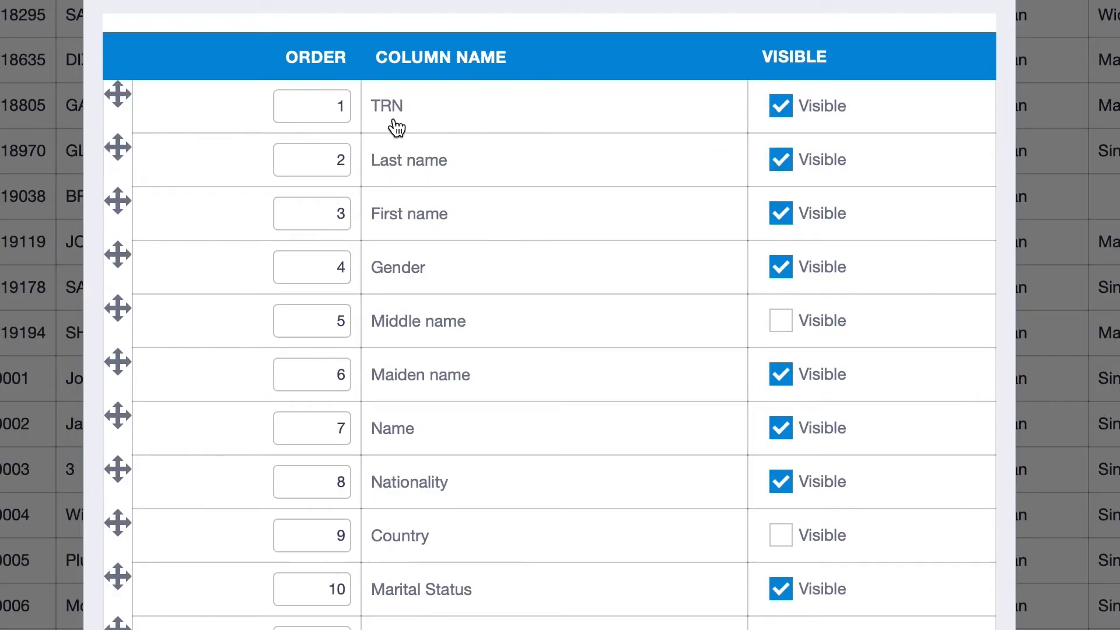